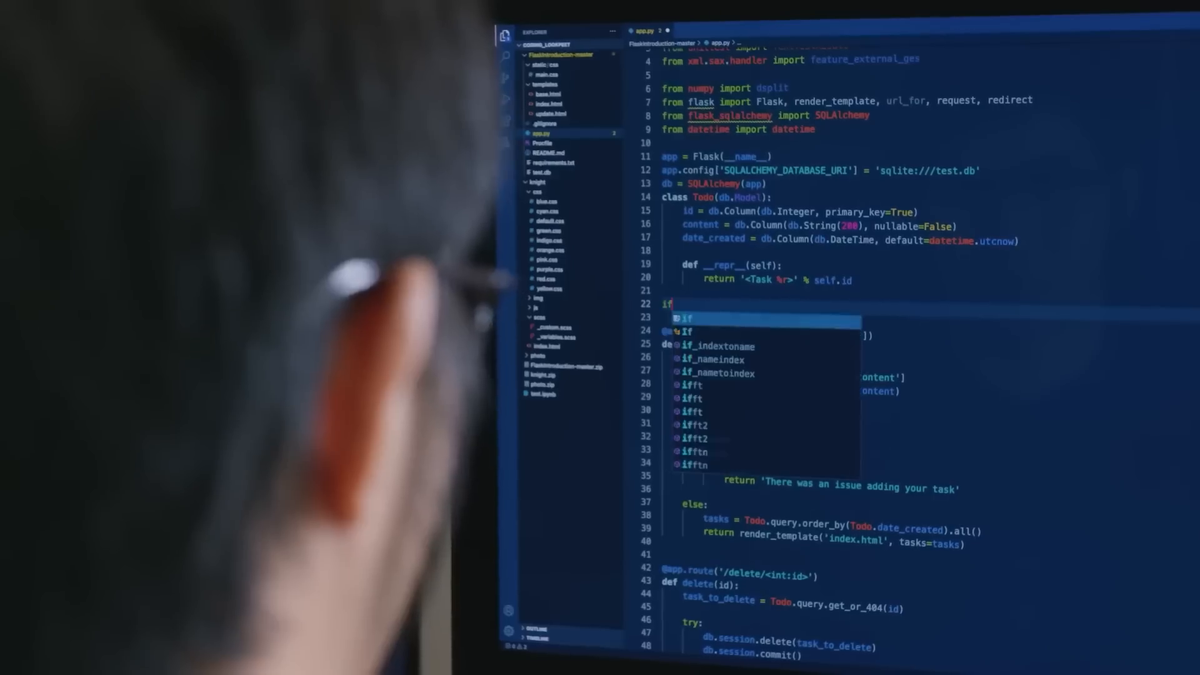
text(da)
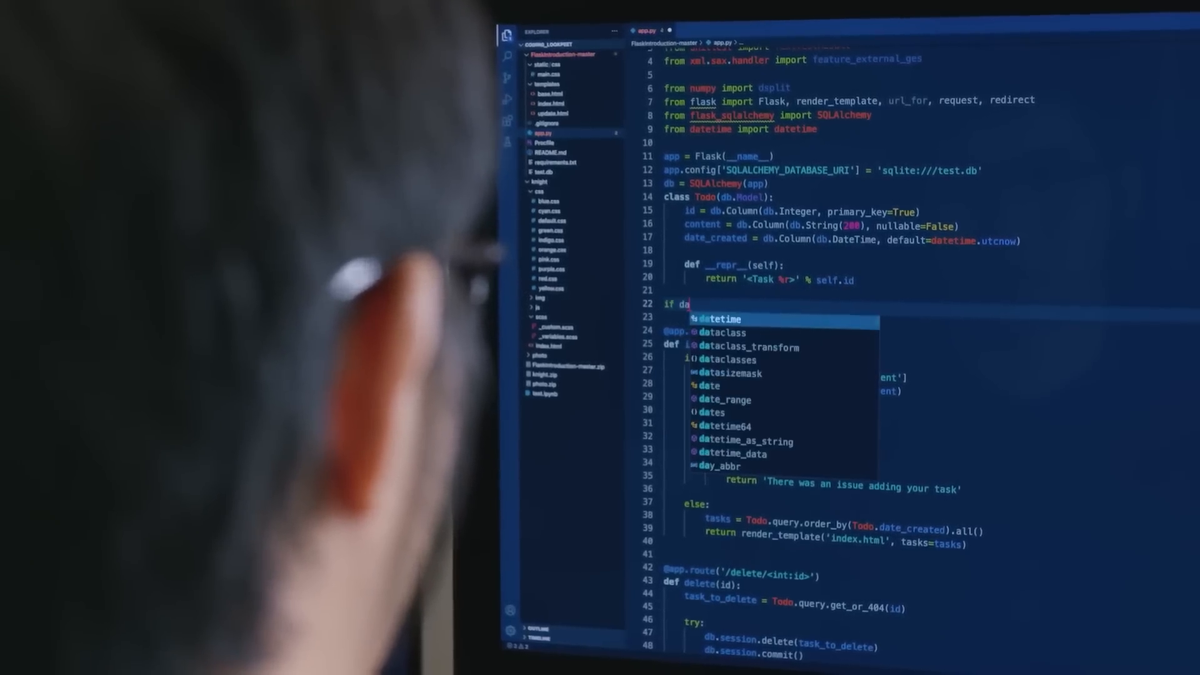